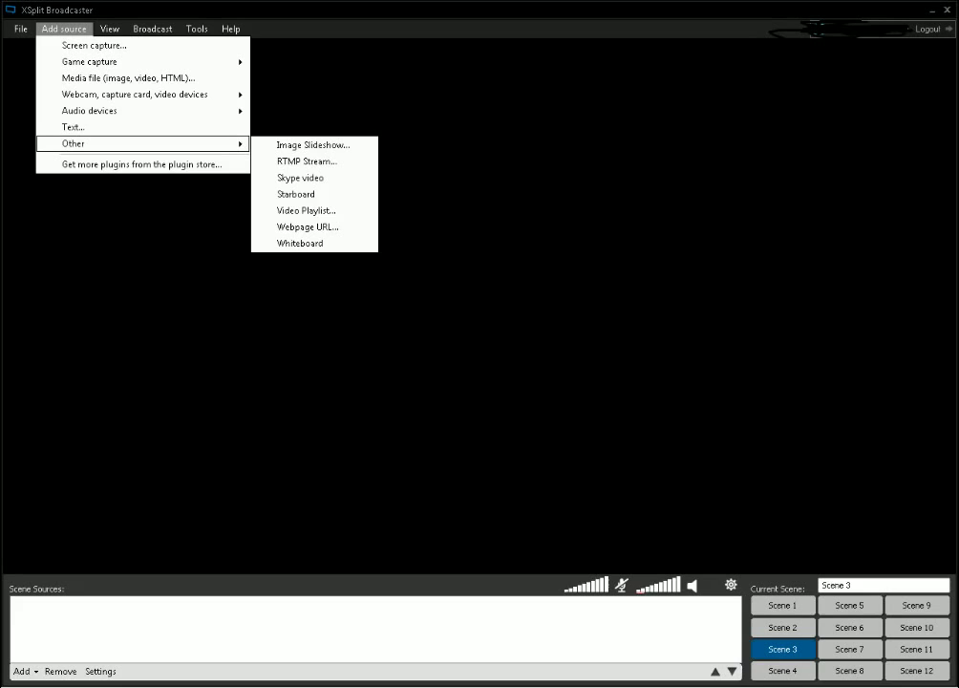
Show the Add source list with the Other submenu of extra source types
{"action": "left_click", "coordinate": [109, 29]}
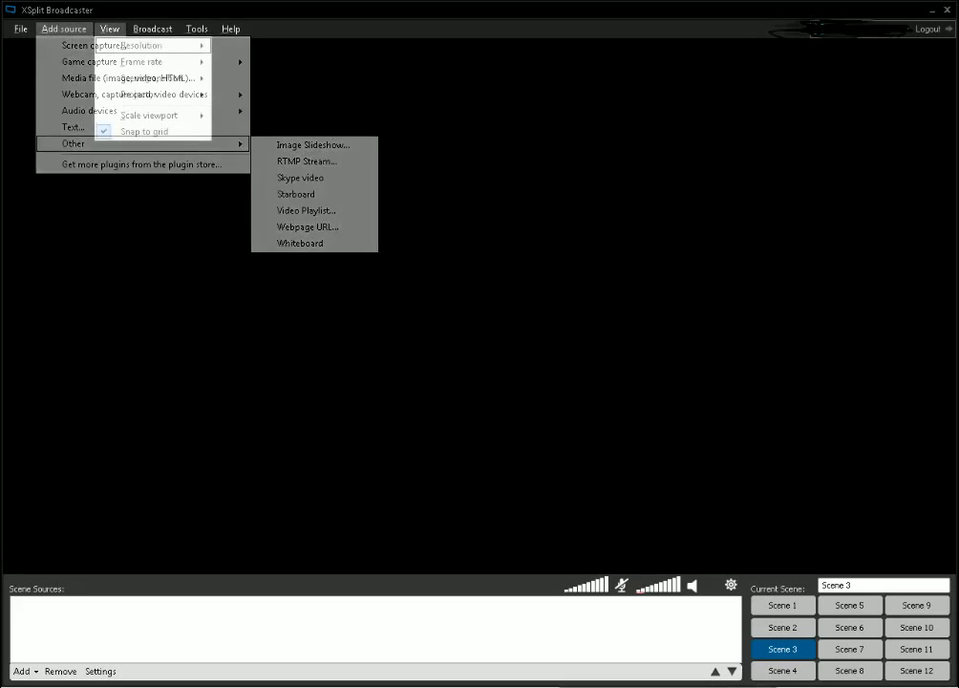
Show the View menu's resolution, frame rate, scene transition, projector and snap options
{"action": "left_click", "coordinate": [109, 28]}
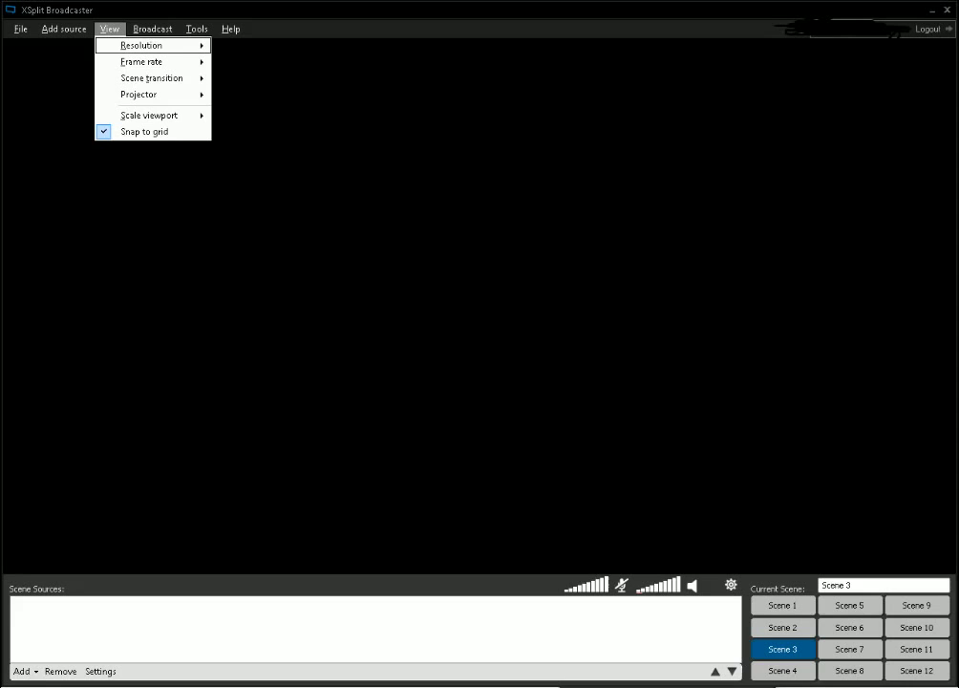
Review Broadcast channels, then the Tools menu's Share your stream, My Recordings and General settings
{"action": "left_click", "coordinate": [153, 28]}
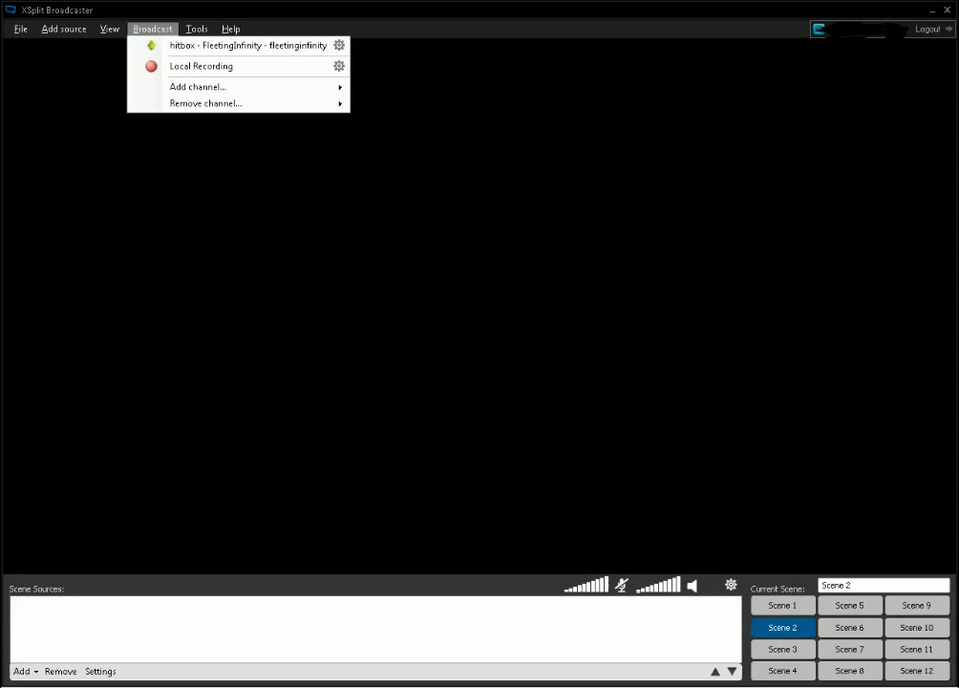
{"action": "left_click", "coordinate": [197, 29]}
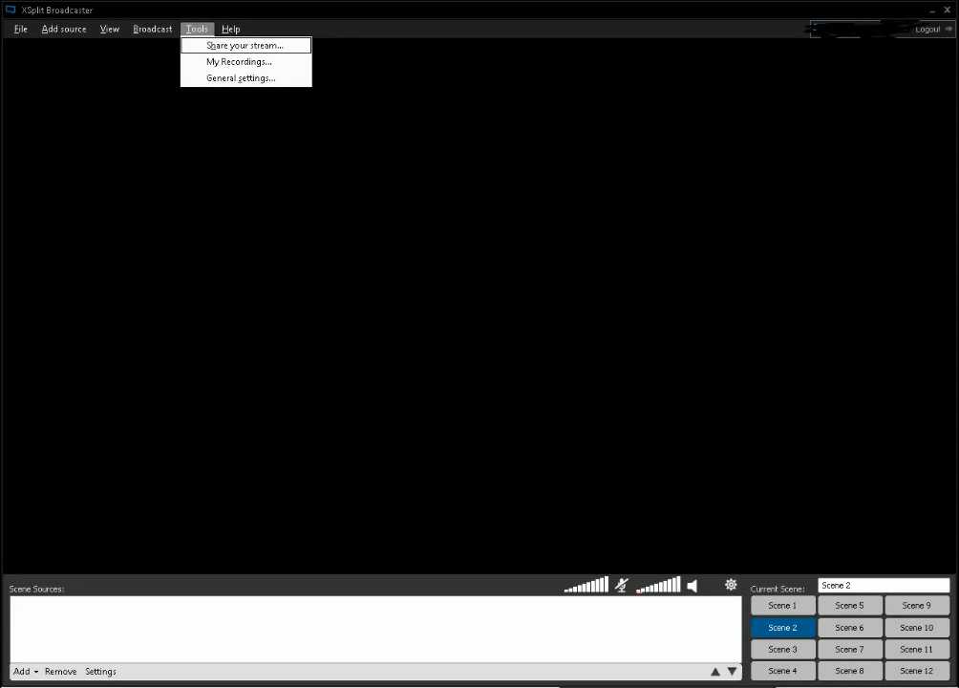